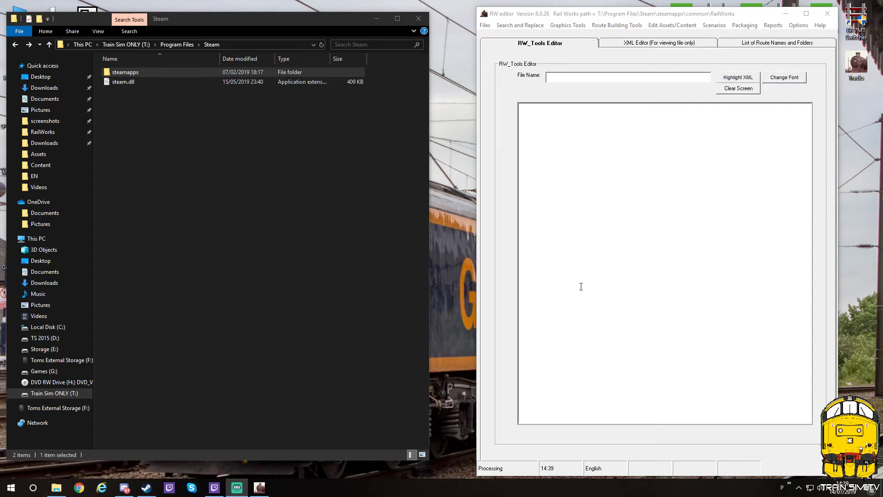
{"action": "mouse_move", "coordinate": [449, 85]}
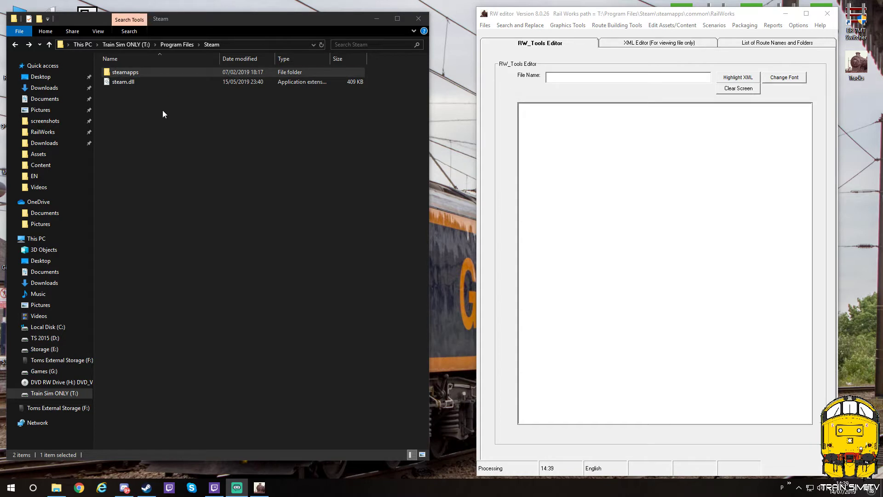
{"action": "mouse_move", "coordinate": [815, 30]}
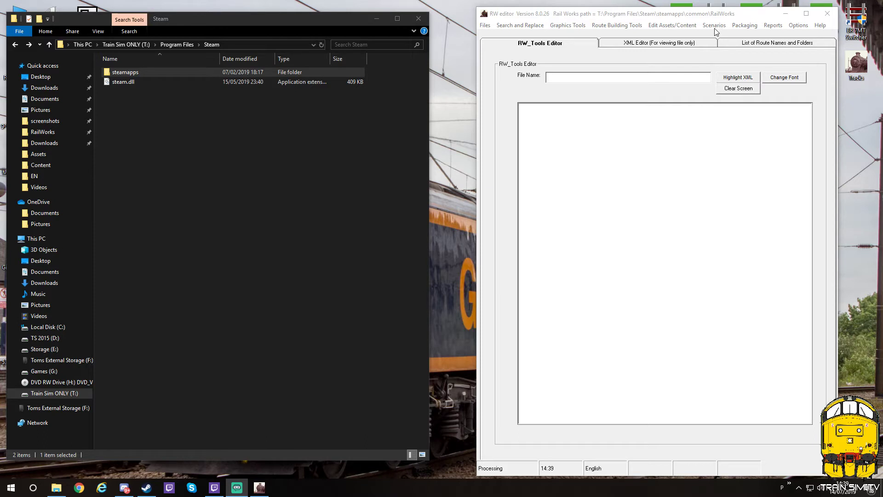
{"action": "mouse_move", "coordinate": [717, 32]}
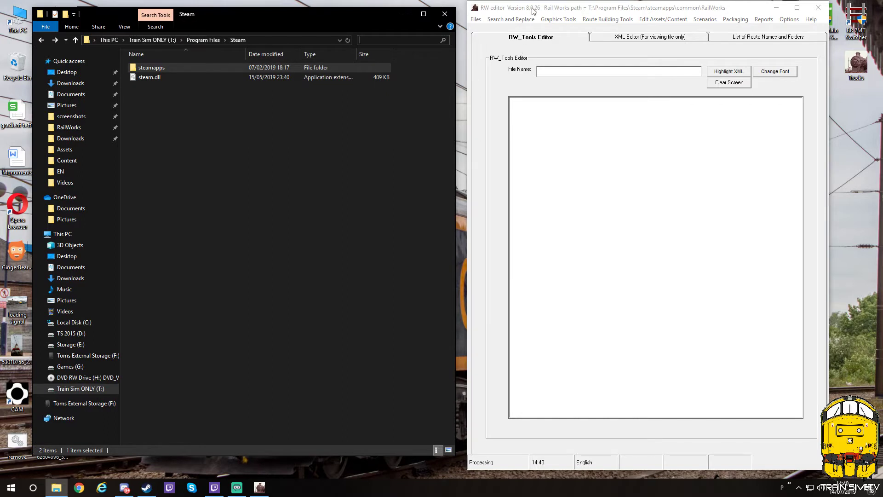
{"action": "mouse_move", "coordinate": [556, 12]}
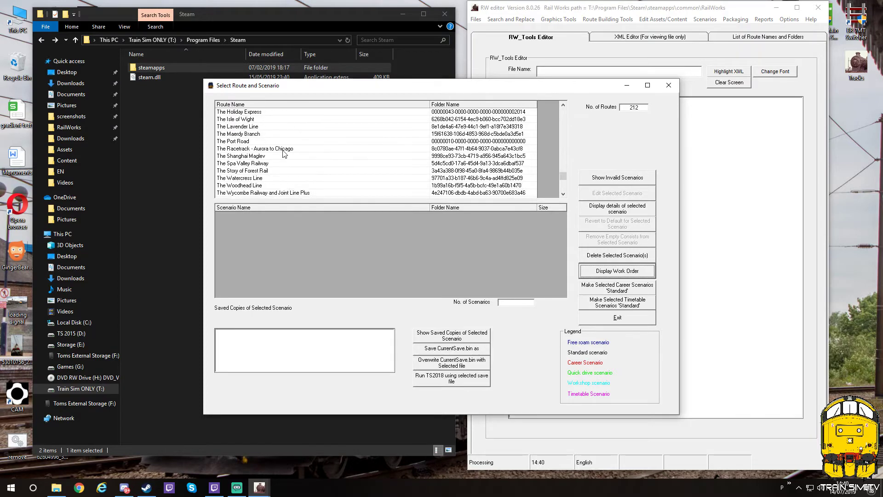
Show the scenarios of Riviera Line in the Fifties, then close the route and scenario list.
{"action": "scroll", "scroll_direction": "down", "scroll_amount": 3}
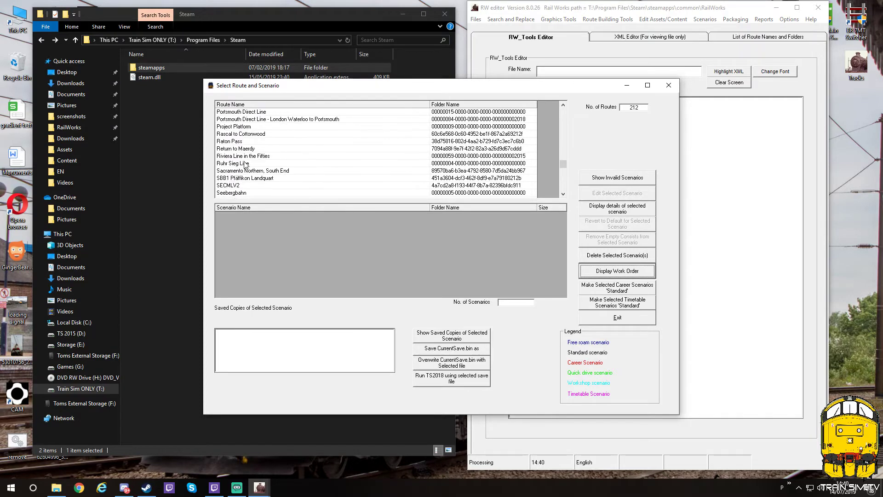
{"action": "left_click", "coordinate": [243, 157]}
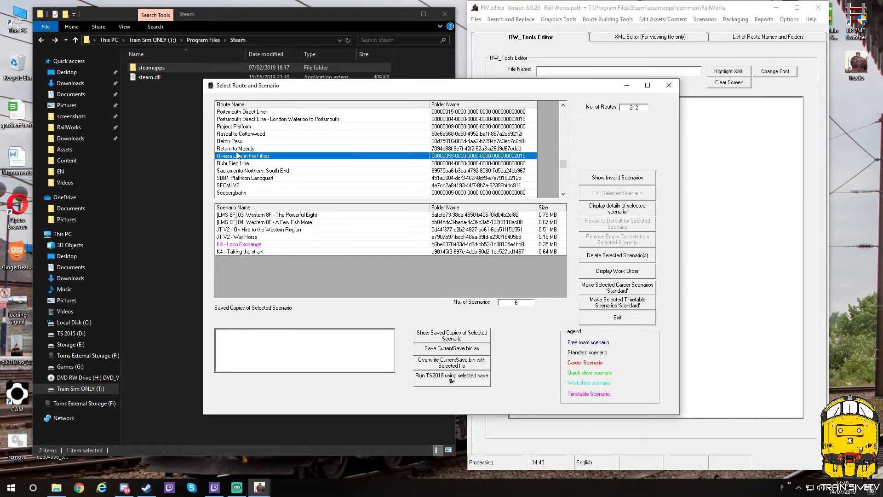
{"action": "mouse_move", "coordinate": [257, 156]}
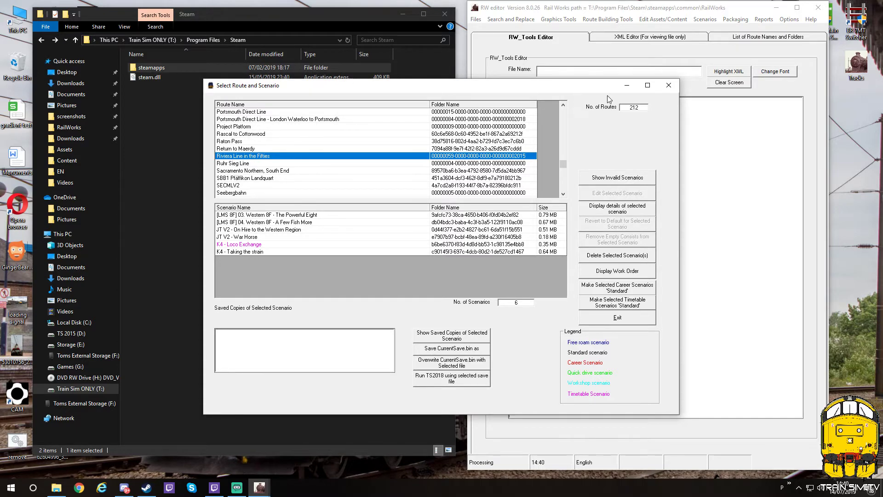
{"action": "left_click", "coordinate": [617, 318]}
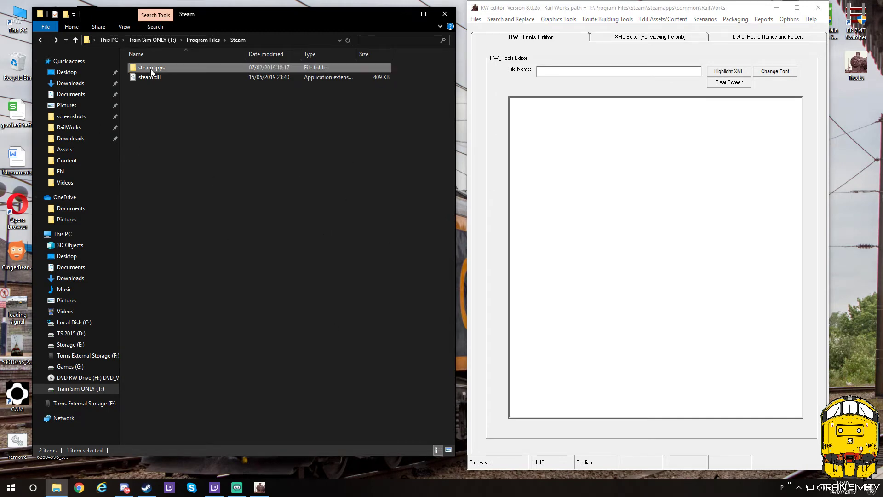
{"action": "double_click", "coordinate": [151, 67]}
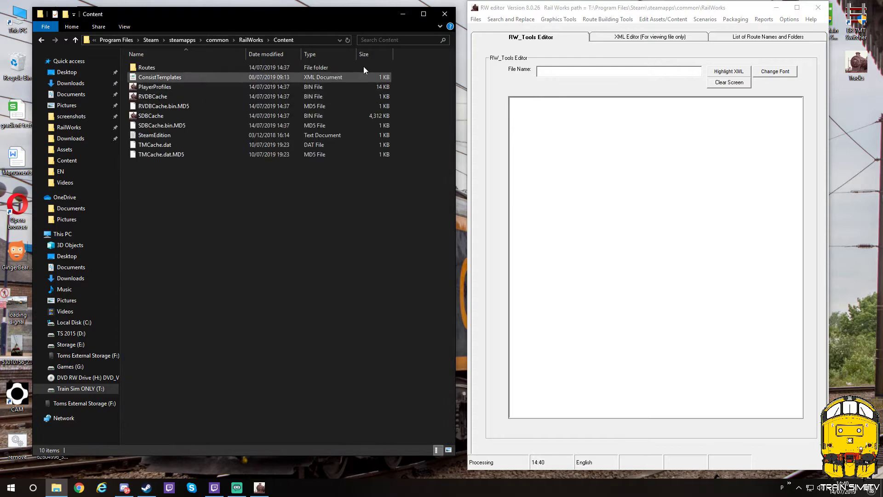
{"action": "double_click", "coordinate": [146, 67]}
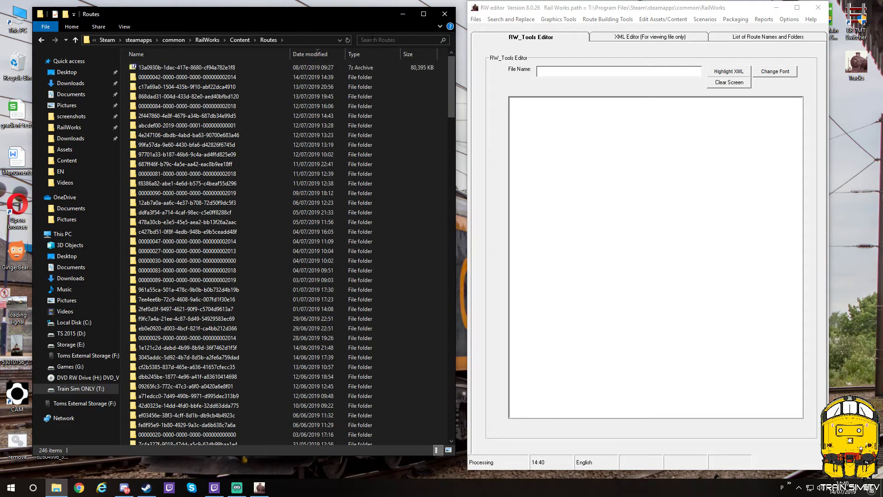
{"action": "left_click", "coordinate": [400, 40]}
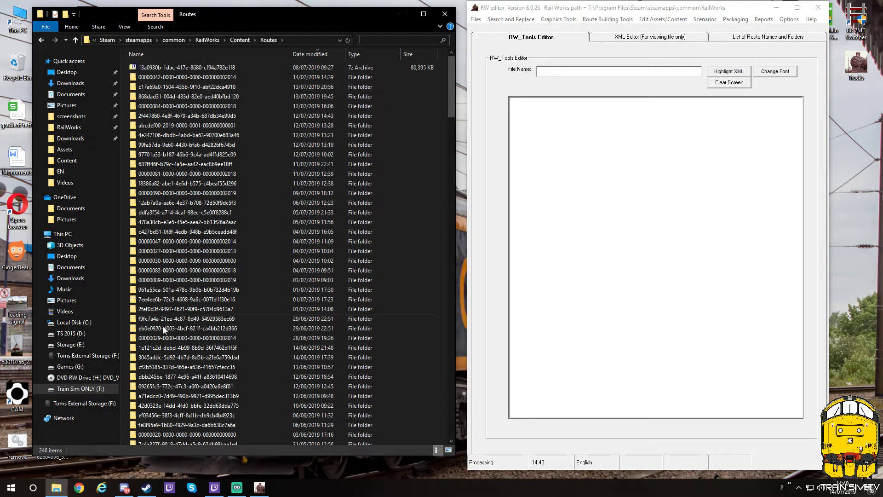
{"action": "mouse_move", "coordinate": [254, 132]}
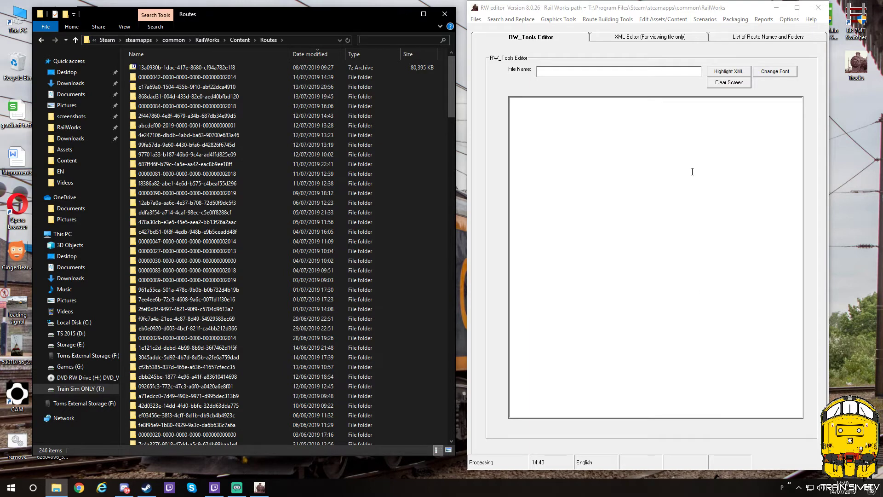
{"action": "mouse_move", "coordinate": [302, 44]}
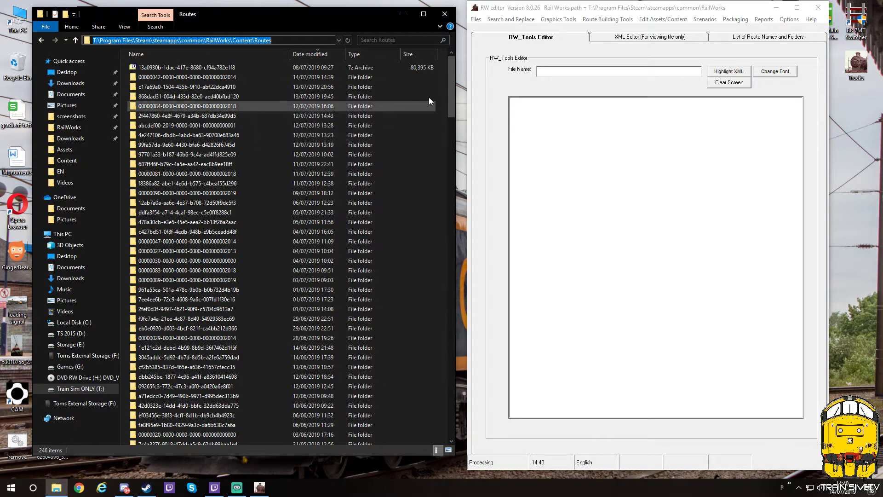
{"action": "left_click", "coordinate": [186, 106]}
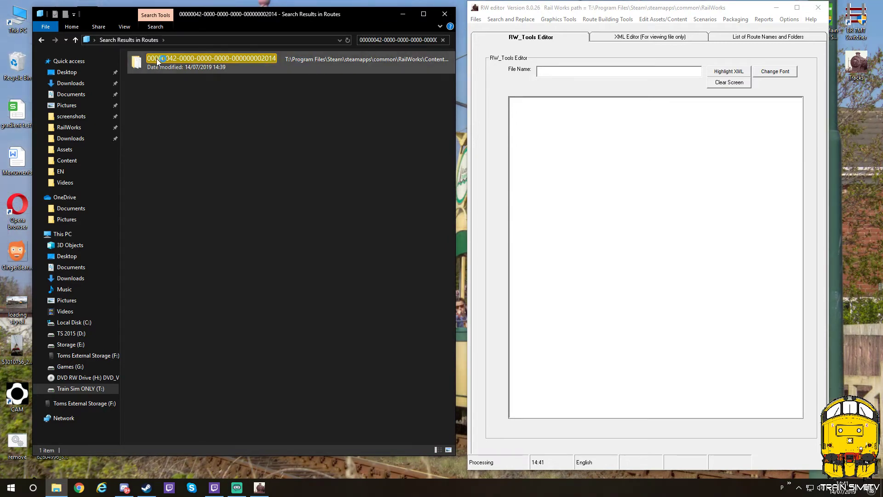
Enter the 00000042-…2014 route folder and bring up the context menu for MainContent.ap.
{"action": "double_click", "coordinate": [212, 58]}
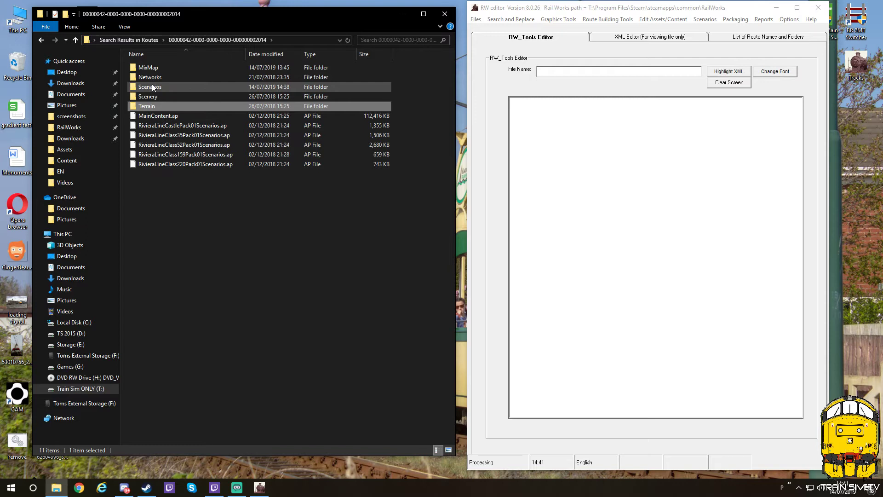
{"action": "left_click", "coordinate": [158, 116]}
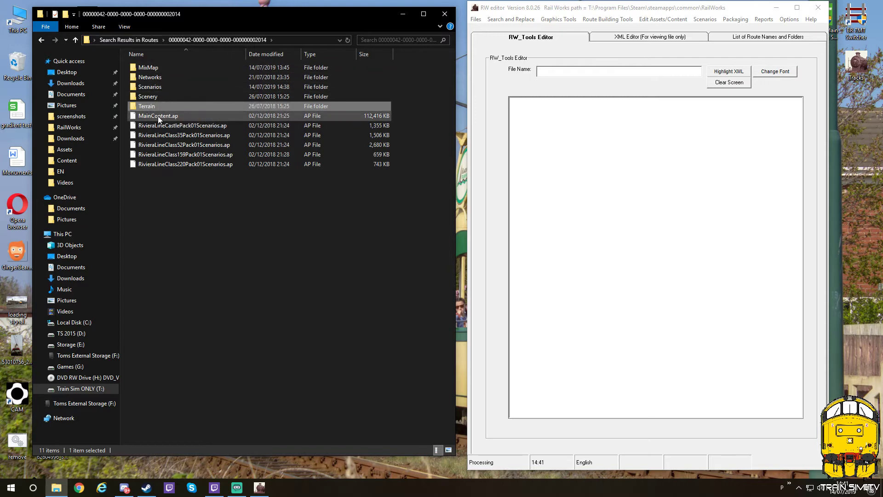
{"action": "mouse_move", "coordinate": [163, 117]}
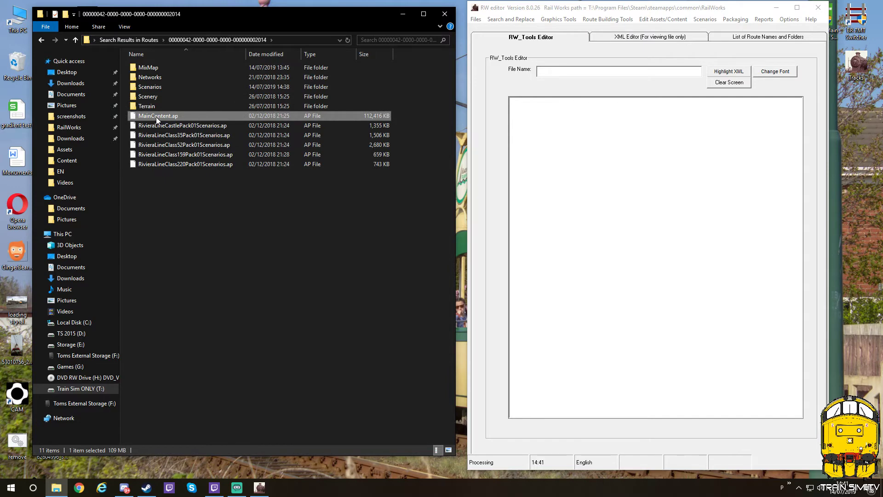
{"action": "right_click", "coordinate": [157, 116]}
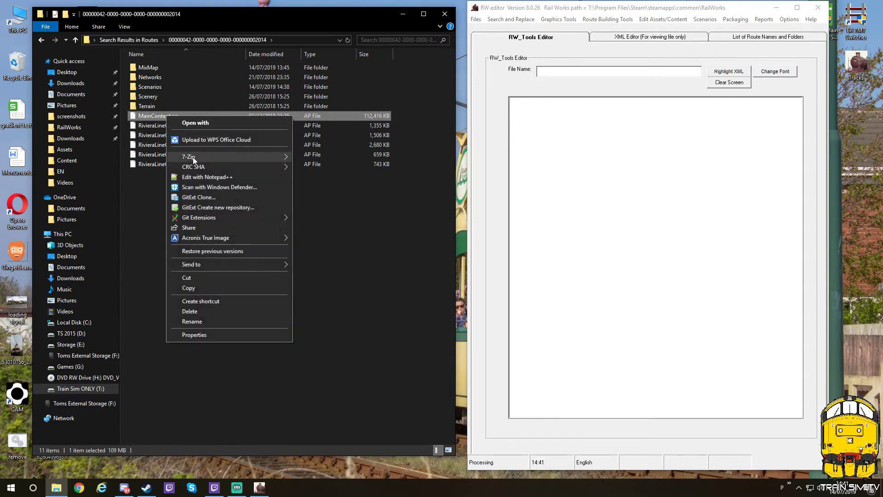
View MainContent.ap in 7-Zip and locate RouteProperties.xml inside it, then close 7-Zip.
{"action": "left_click", "coordinate": [188, 156]}
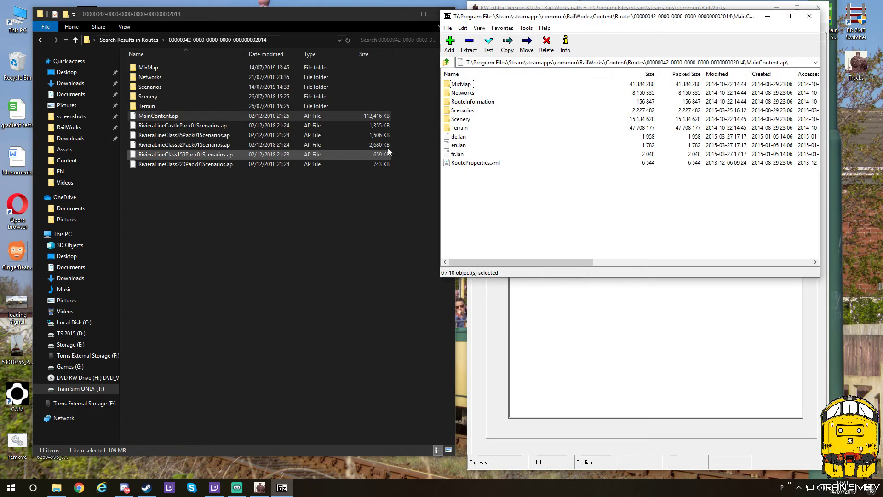
{"action": "left_click", "coordinate": [185, 154]}
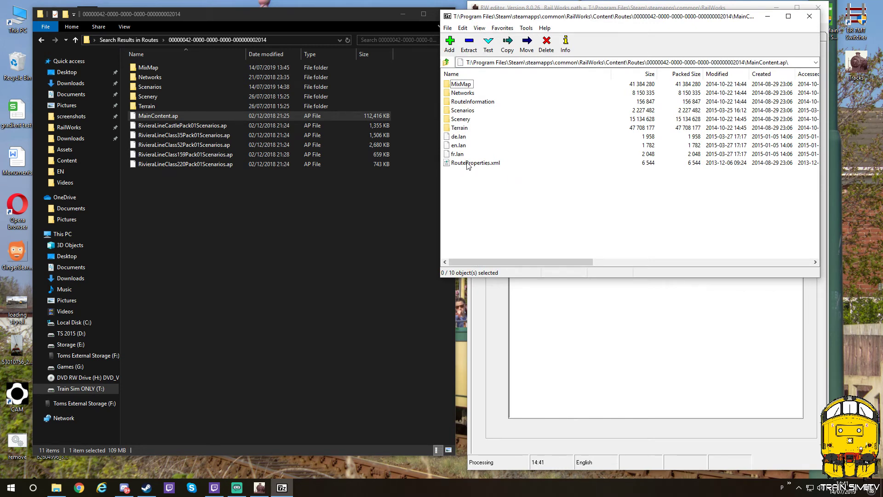
{"action": "left_click", "coordinate": [475, 163]}
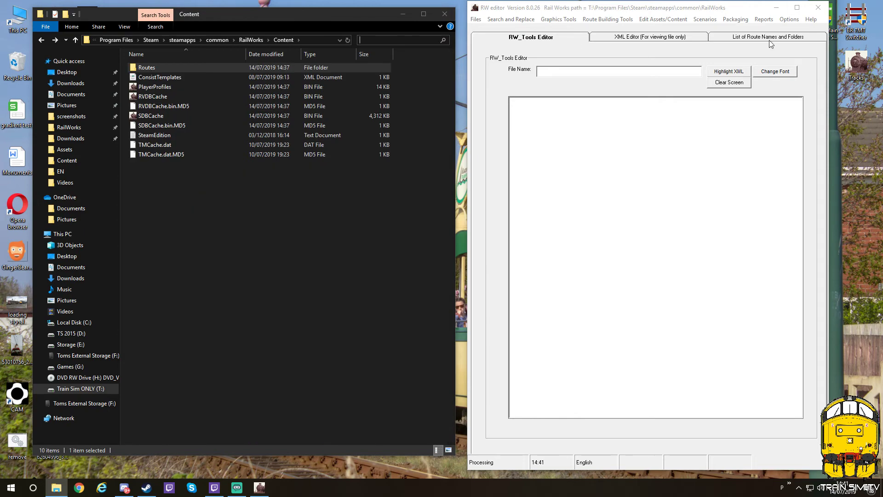
Choose Scenarios > Edit Scenarios to reopen the Select Route and Scenario dialog.
{"action": "left_click", "coordinate": [705, 18]}
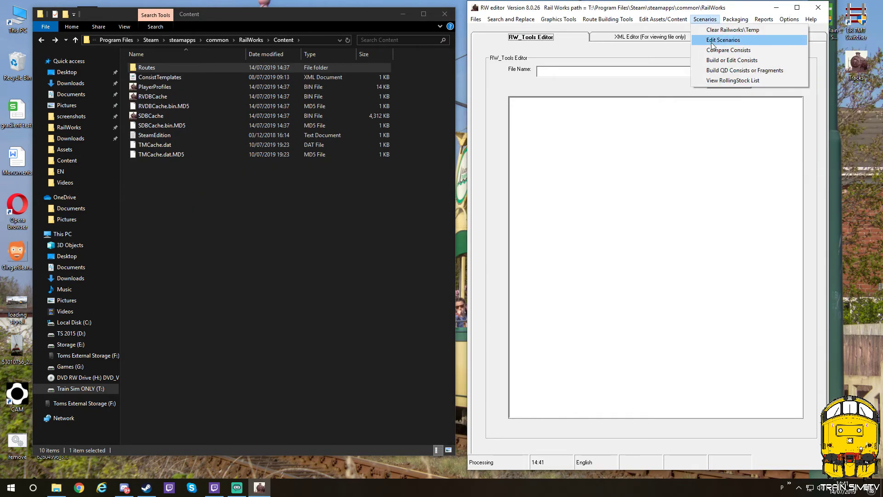
{"action": "left_click", "coordinate": [723, 40]}
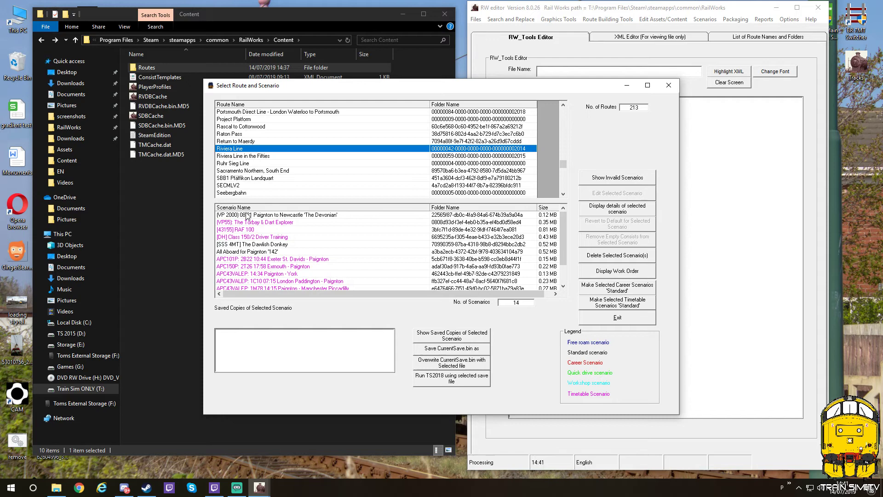
{"action": "mouse_move", "coordinate": [238, 176]}
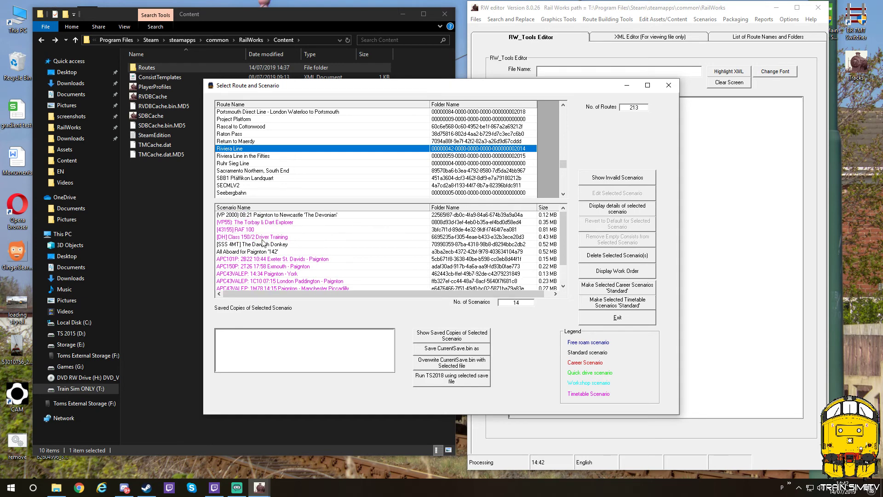
{"action": "mouse_move", "coordinate": [263, 244]}
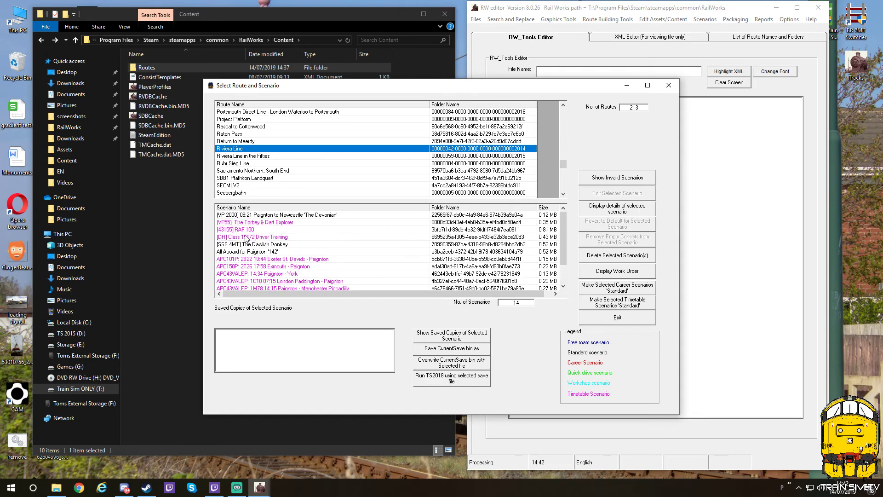
{"action": "mouse_move", "coordinate": [666, 186]}
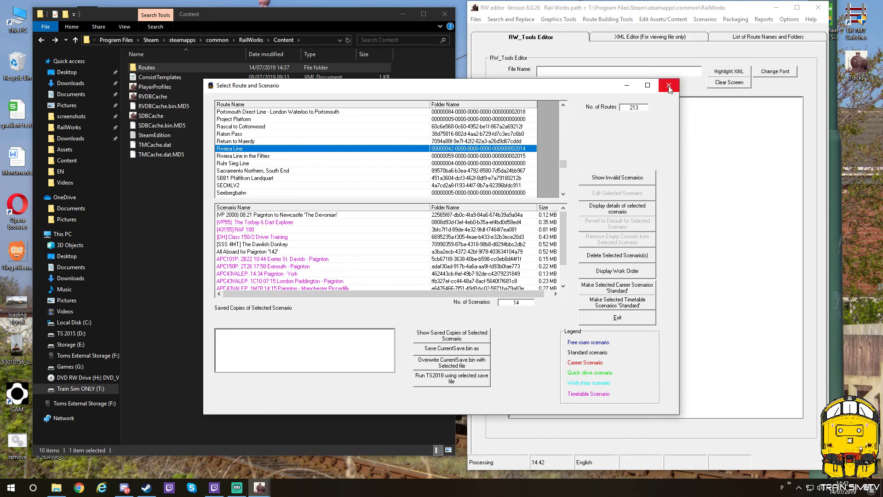
{"action": "mouse_move", "coordinate": [669, 84]}
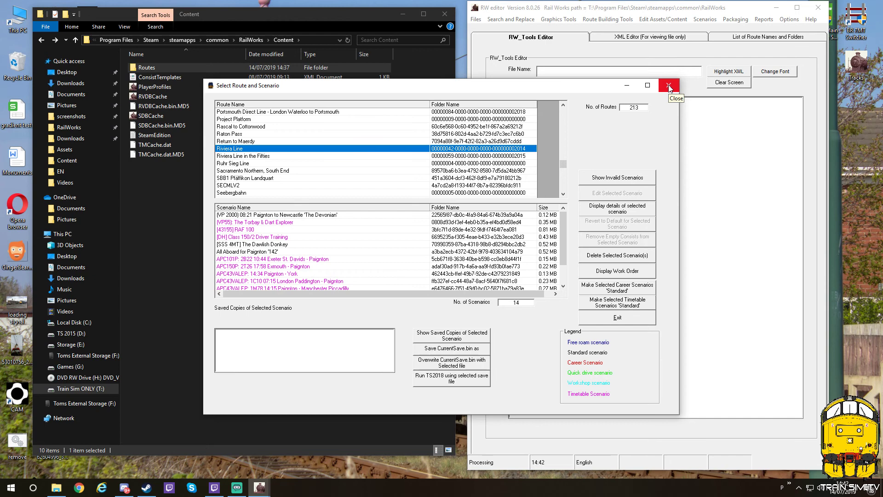